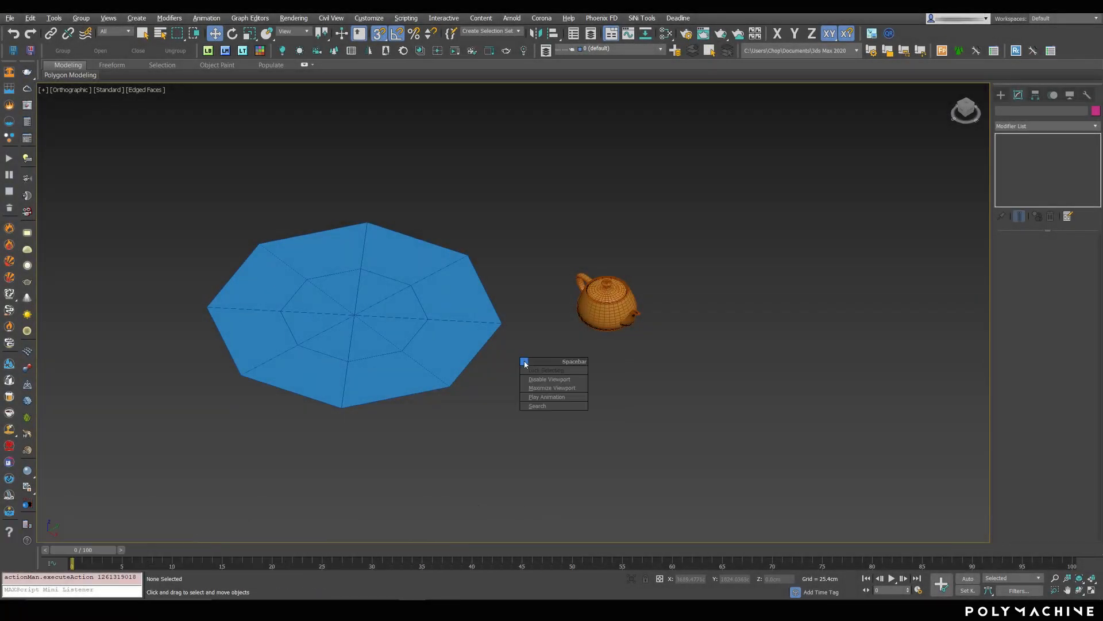
pyautogui.moveTo(548, 356)
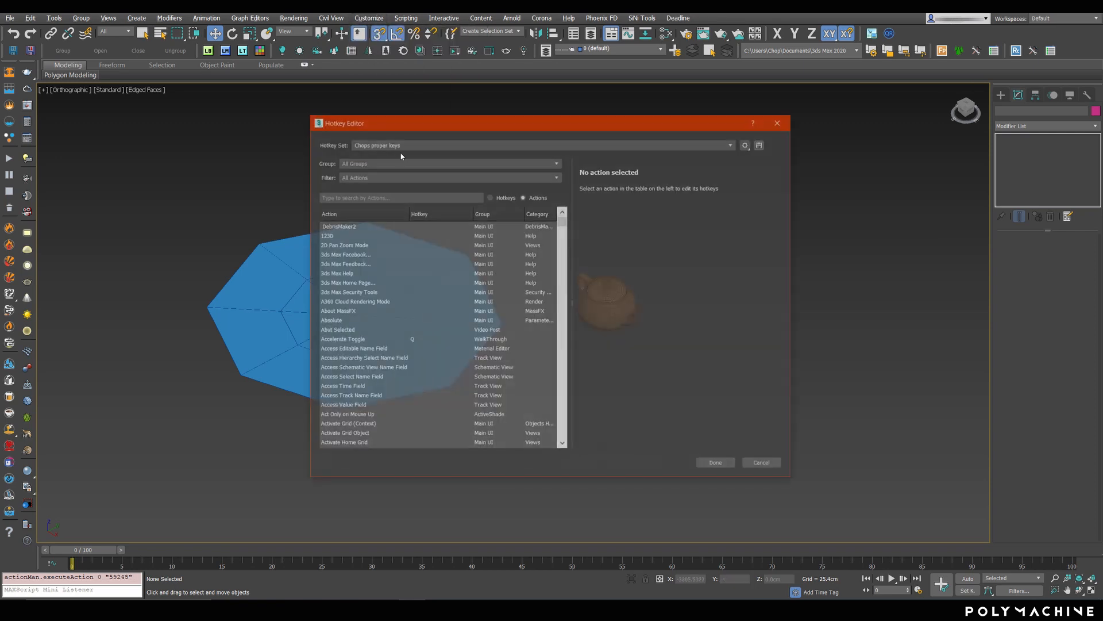
# Find Selection Lock Toggle in the Hotkey Editor, assign Space to it, and save the hotkey set.
pyautogui.write('selection lock')
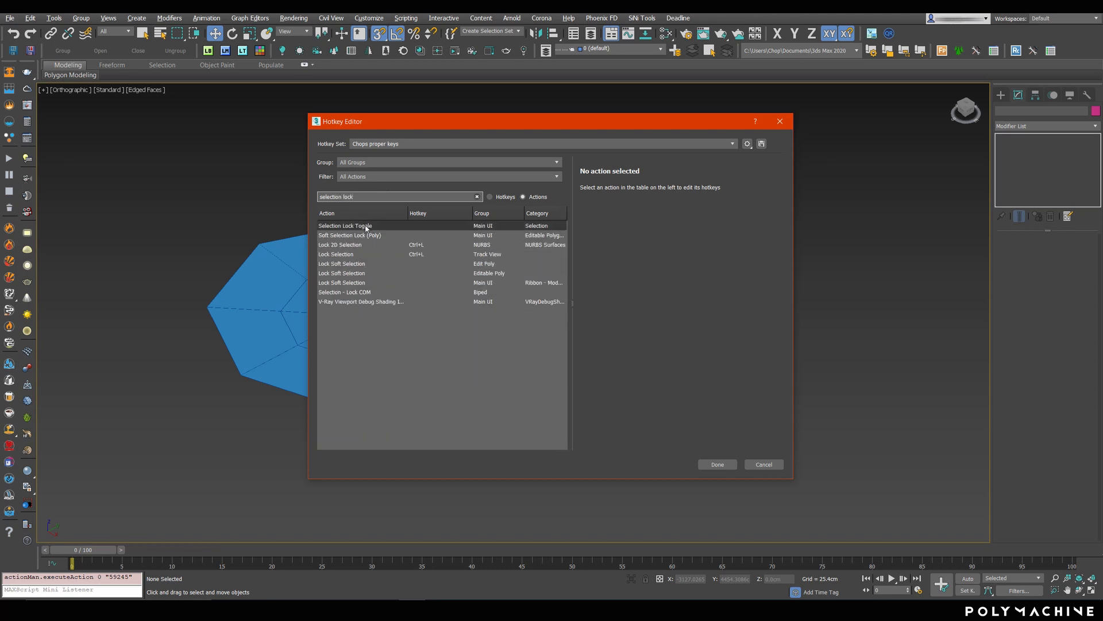
pyautogui.click(345, 226)
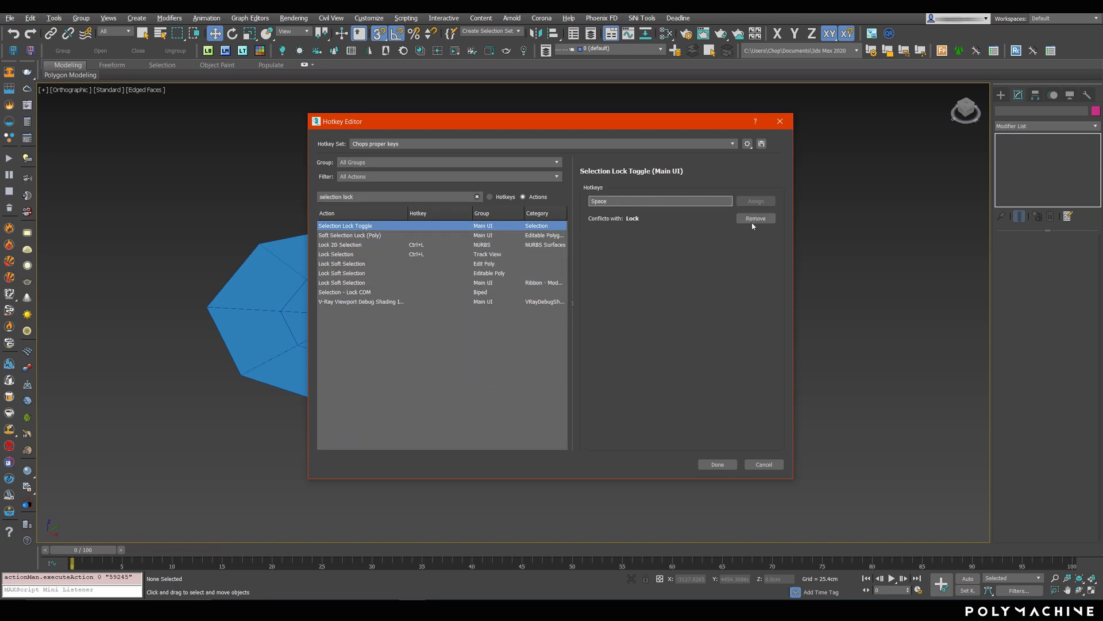
pyautogui.click(755, 201)
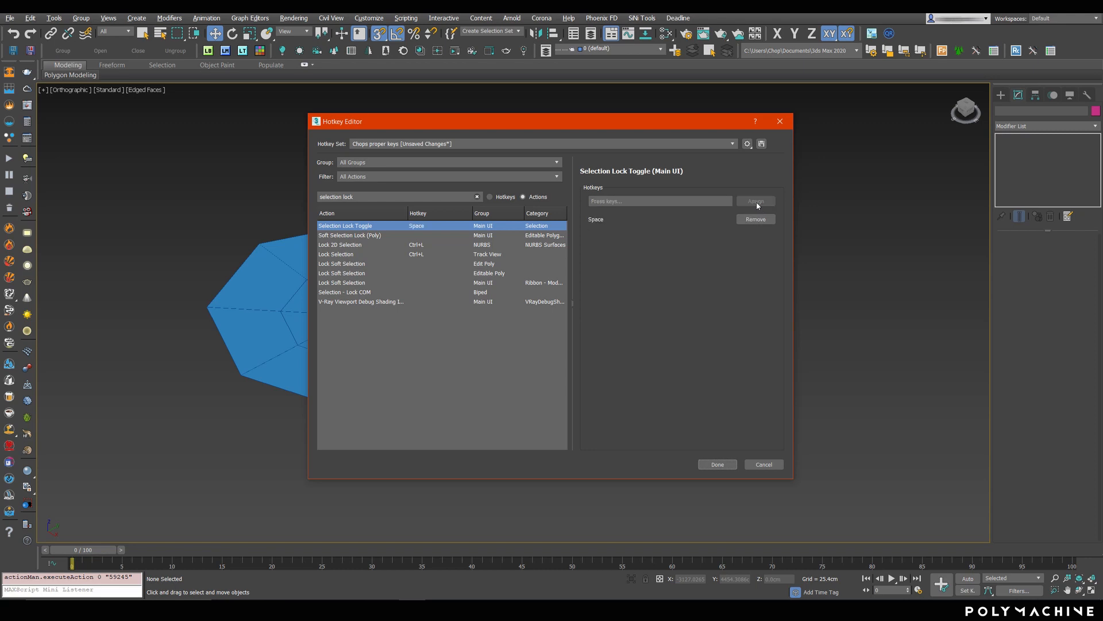
pyautogui.click(716, 464)
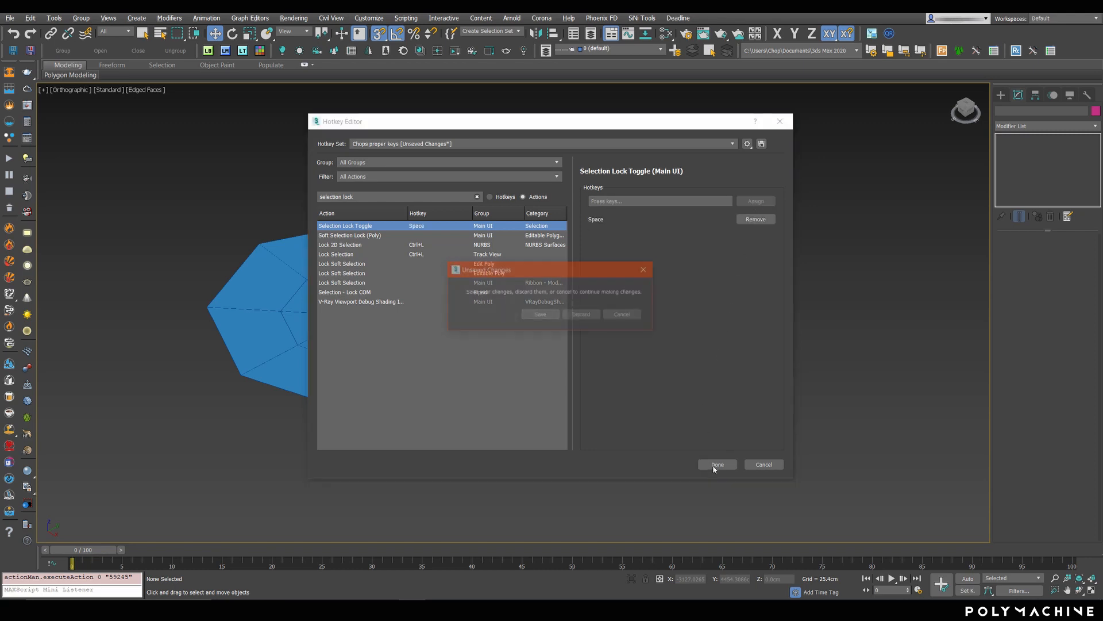
pyautogui.click(717, 464)
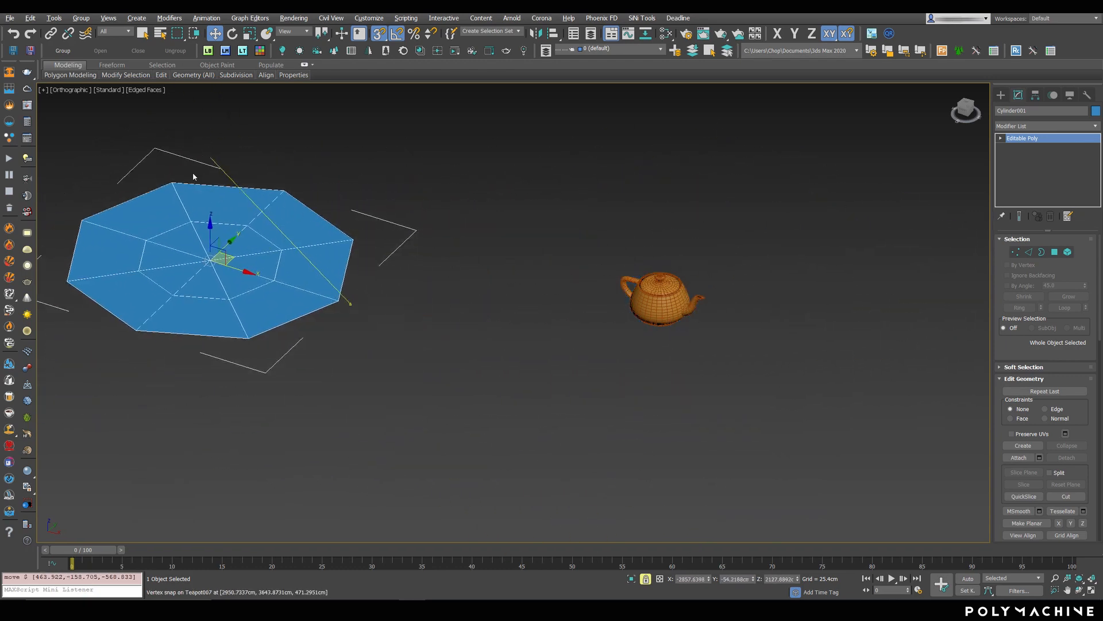
# Return the cylinder near its spot, enable Pivot in the snap toggles, and select the teapot.
pyautogui.moveTo(228, 253); pyautogui.dragTo(950, 323)
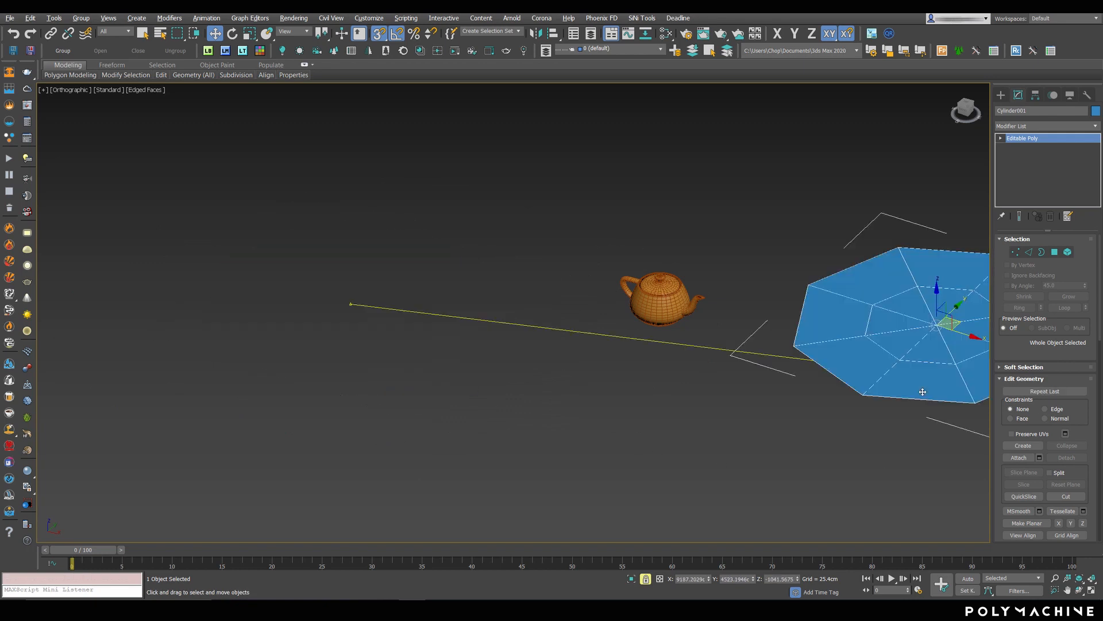
pyautogui.moveTo(922, 391); pyautogui.dragTo(359, 303)
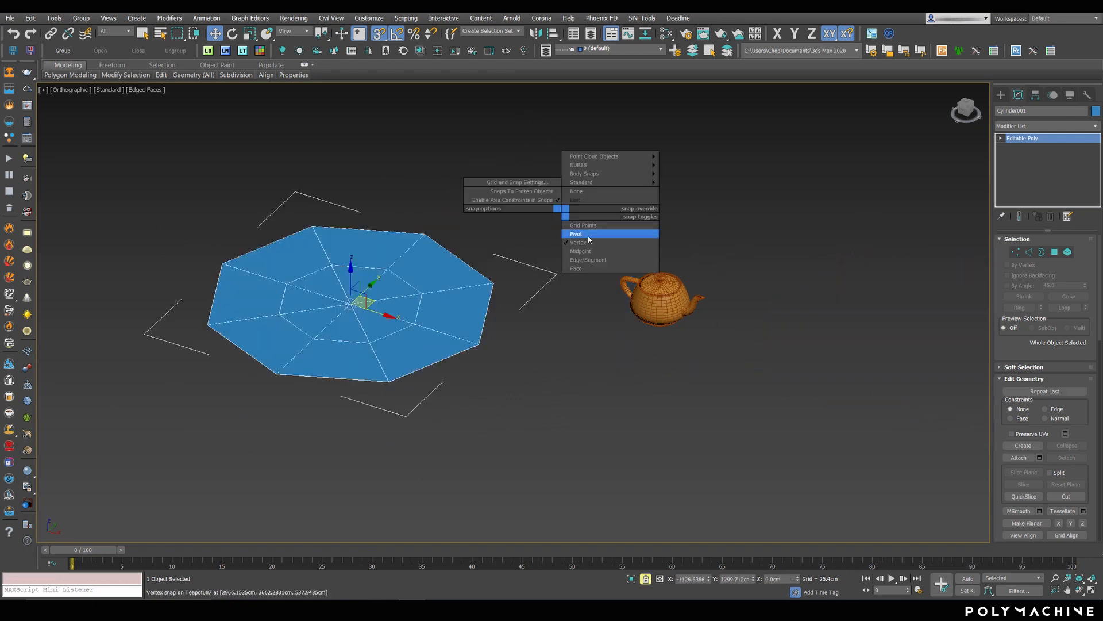
pyautogui.click(576, 234)
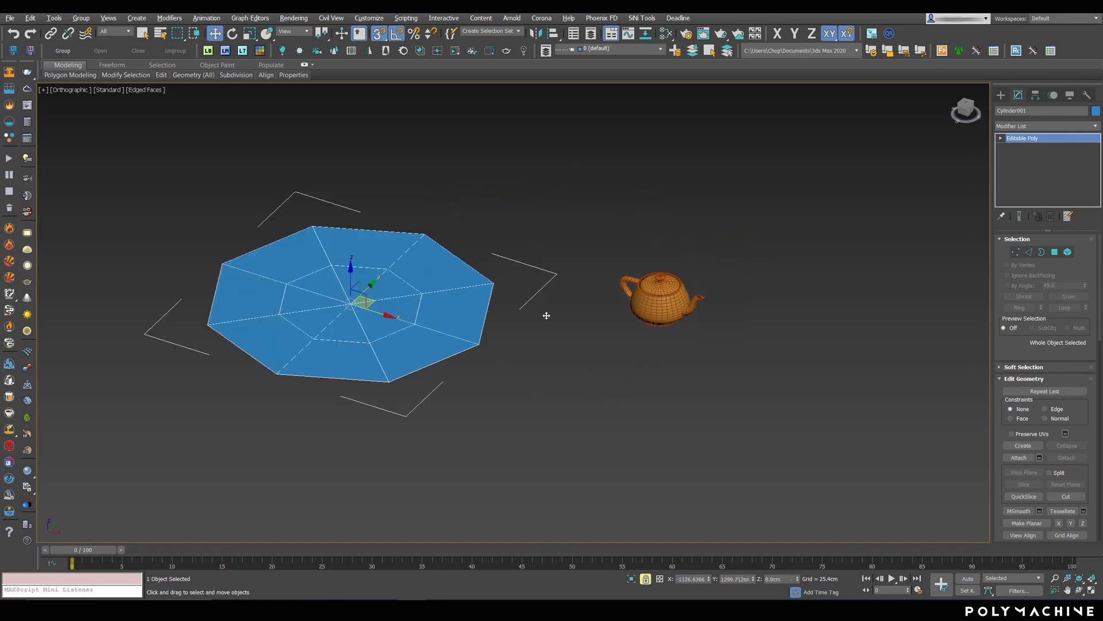
pyautogui.click(661, 295)
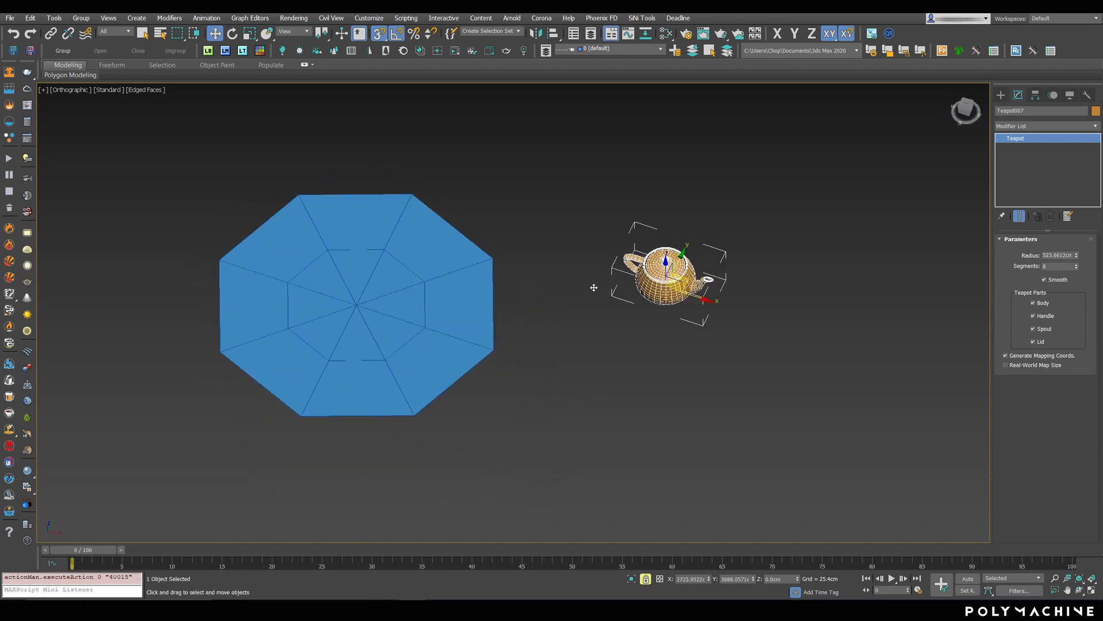
# Snap the teapot onto the octagon's lower-left corner vertex and Shift+drag a copy to the next corner.
pyautogui.moveTo(665, 274); pyautogui.dragTo(493, 246)
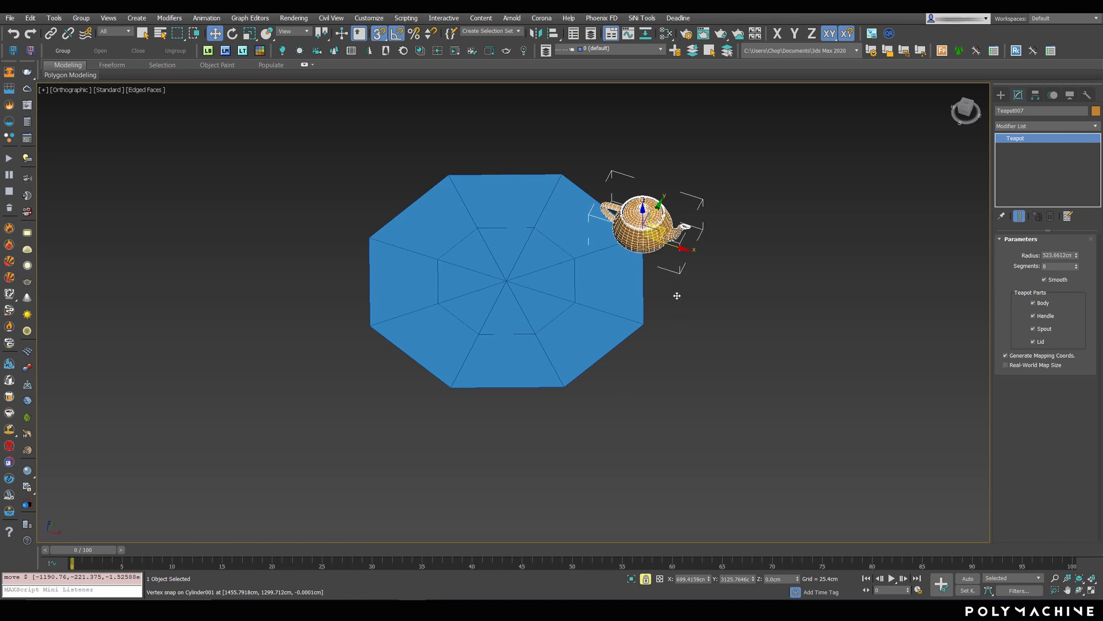
pyautogui.moveTo(644, 222); pyautogui.dragTo(451, 376)
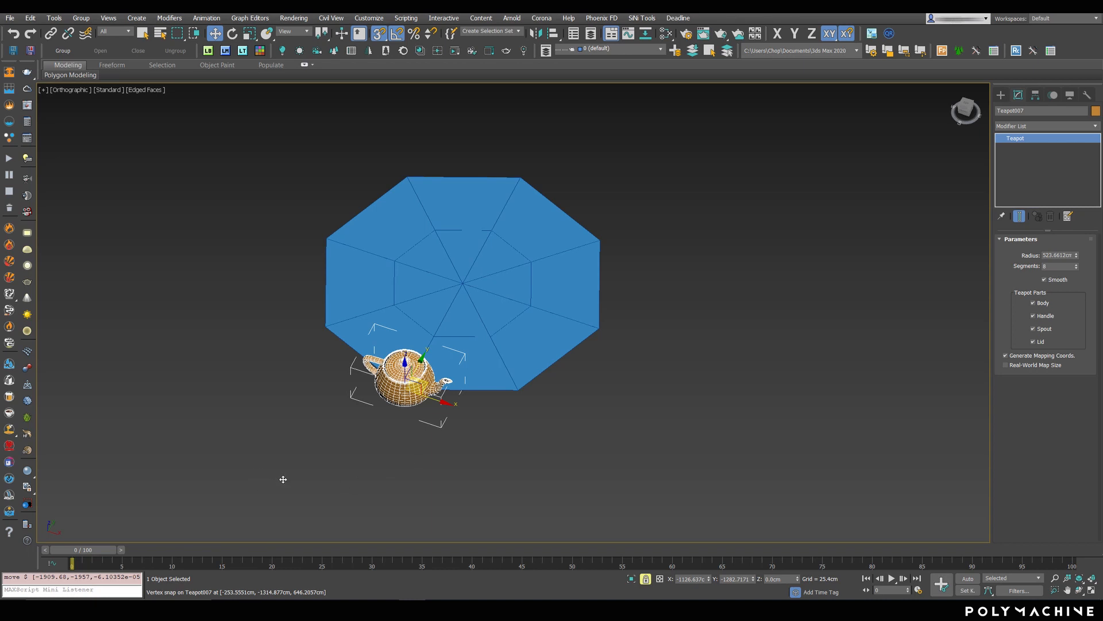
pyautogui.moveTo(405, 380); pyautogui.dragTo(518, 380)
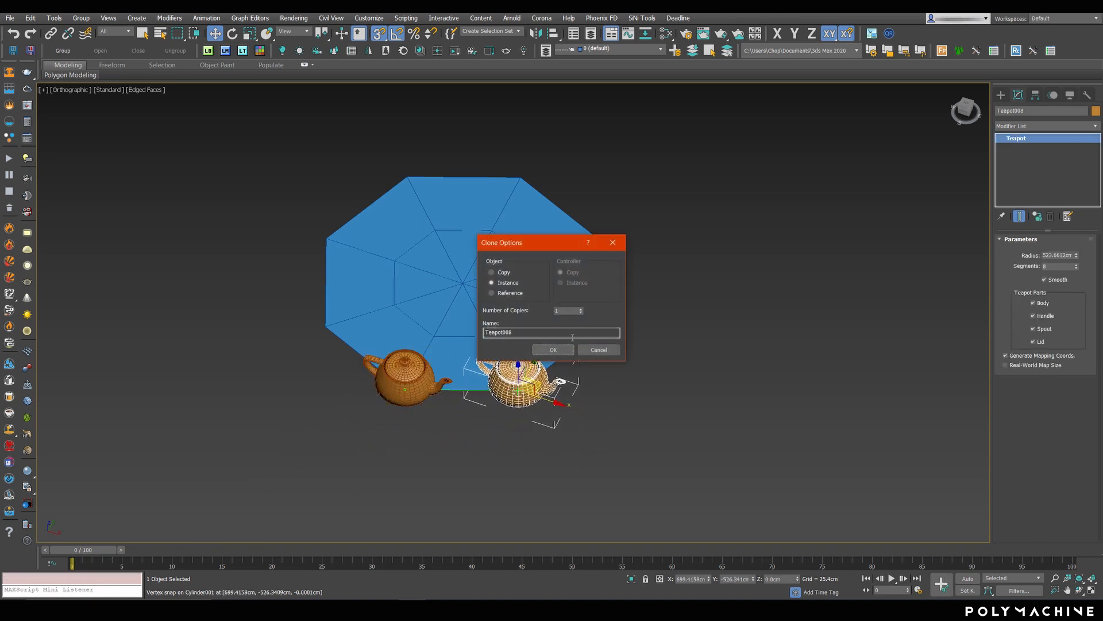
# Confirm Instance in Clone Options for each teapot copy dragged to the remaining corners.
pyautogui.click(553, 350)
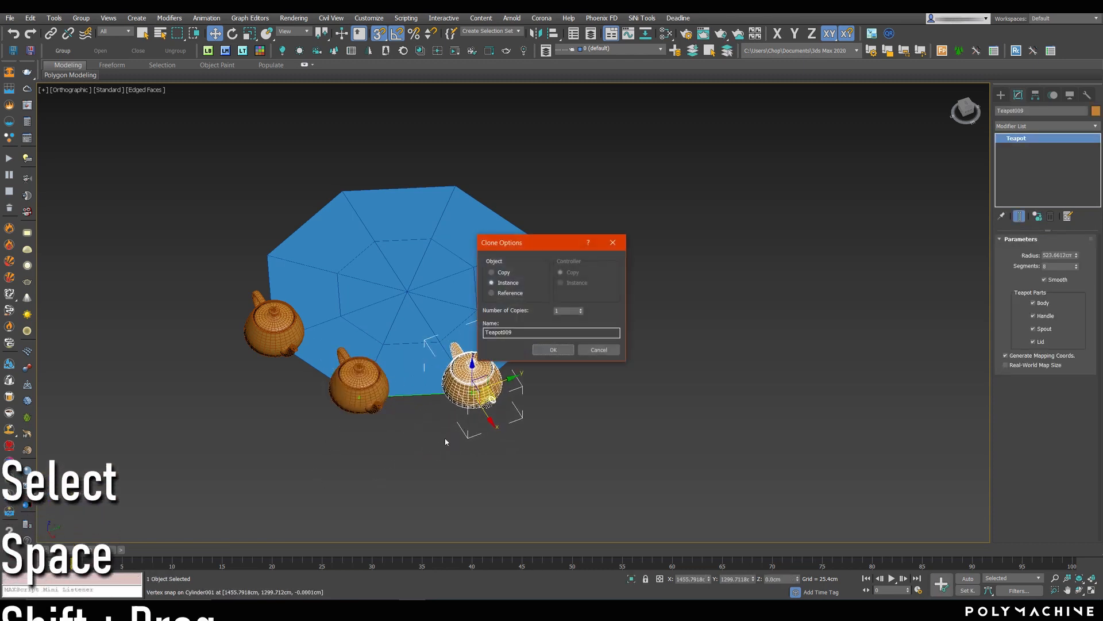
pyautogui.click(553, 350)
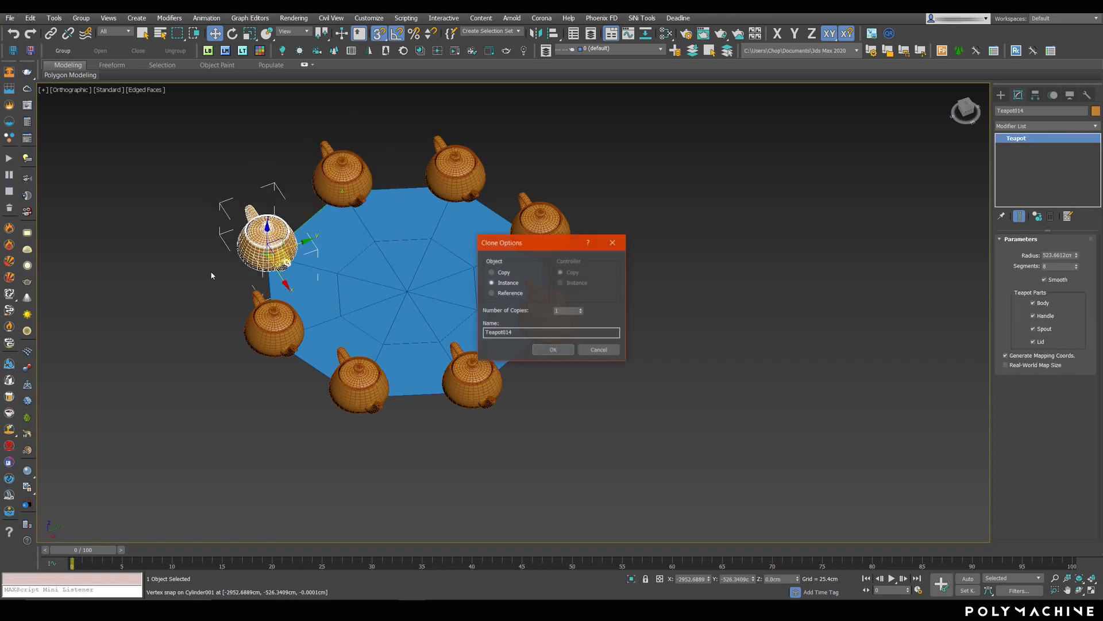
pyautogui.click(552, 349)
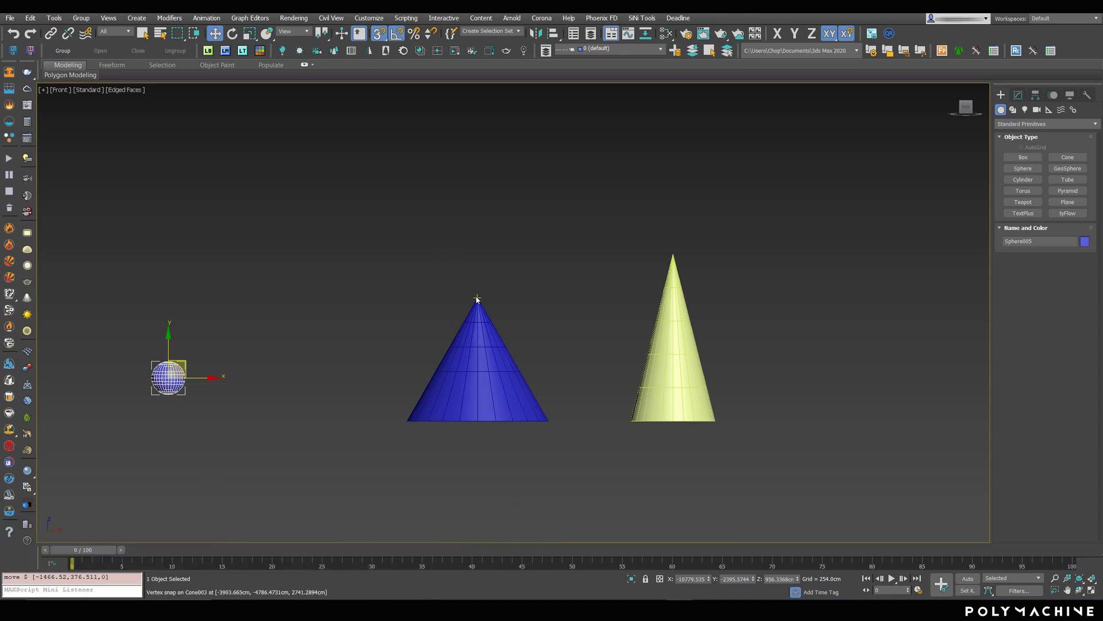
pyautogui.moveTo(673, 254)
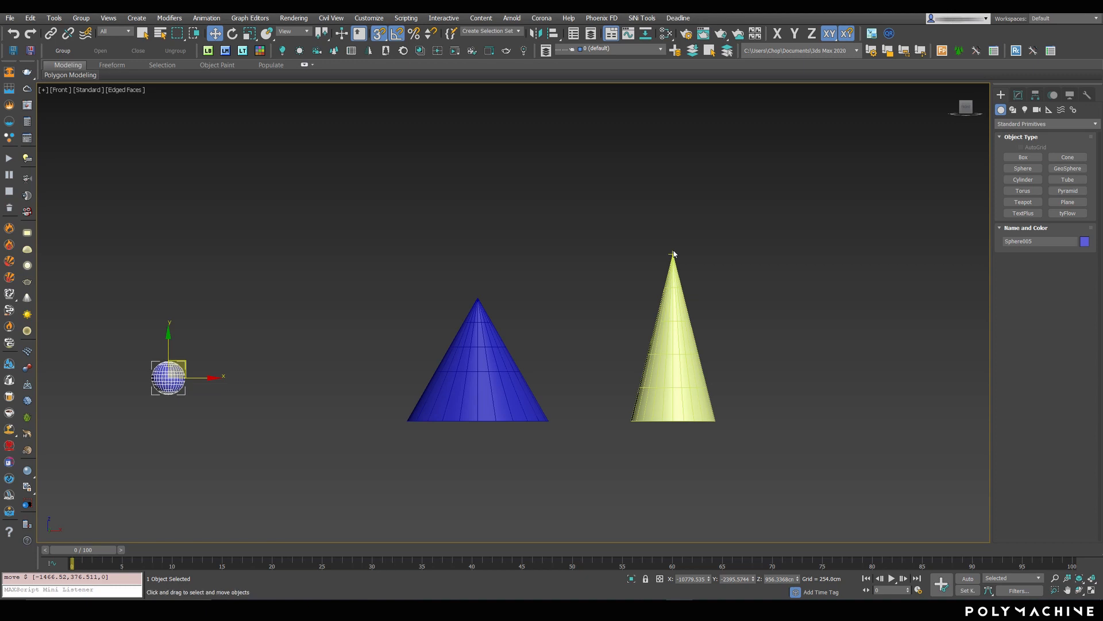
pyautogui.moveTo(363, 259)
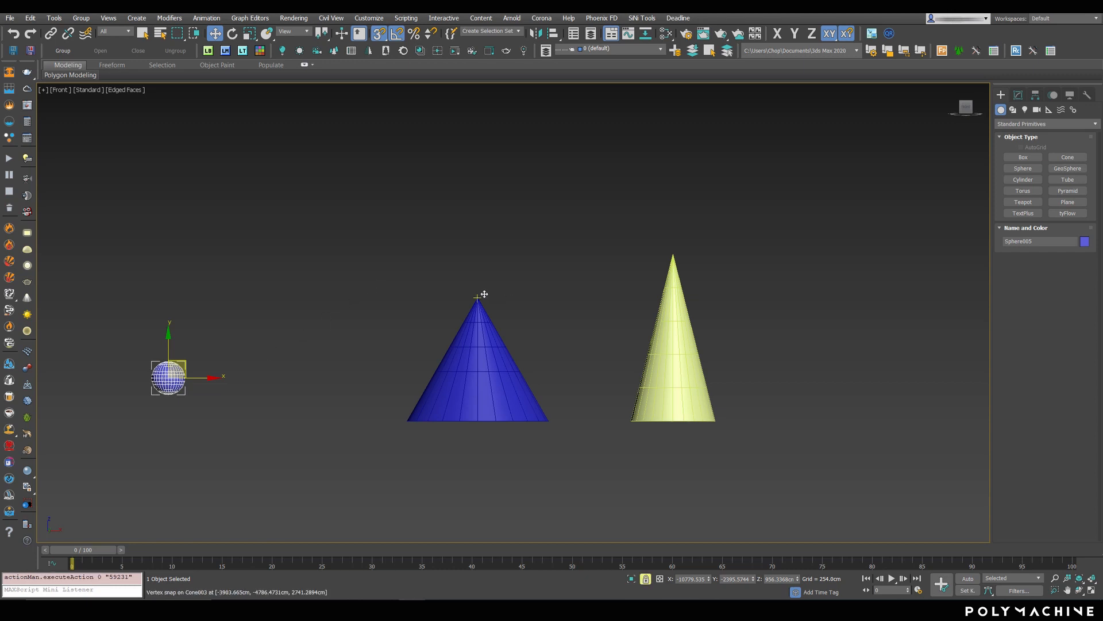
# Shift+drag a sphere copy toward the blue cone tip, then cancel the second clone.
pyautogui.moveTo(169, 376); pyautogui.dragTo(363, 334)
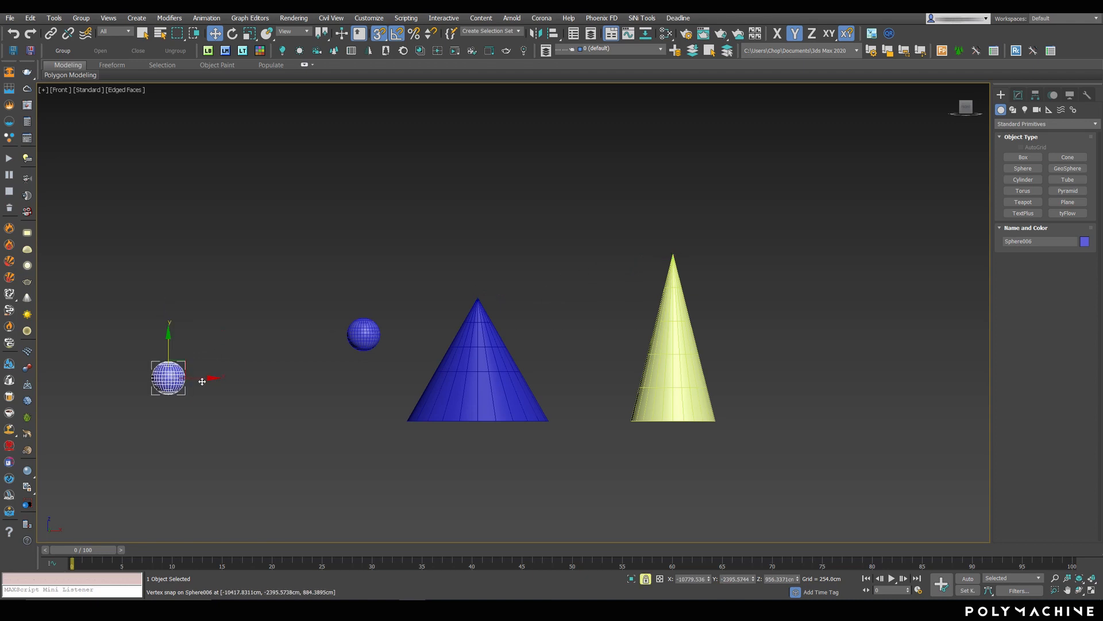
pyautogui.moveTo(169, 376); pyautogui.dragTo(319, 376)
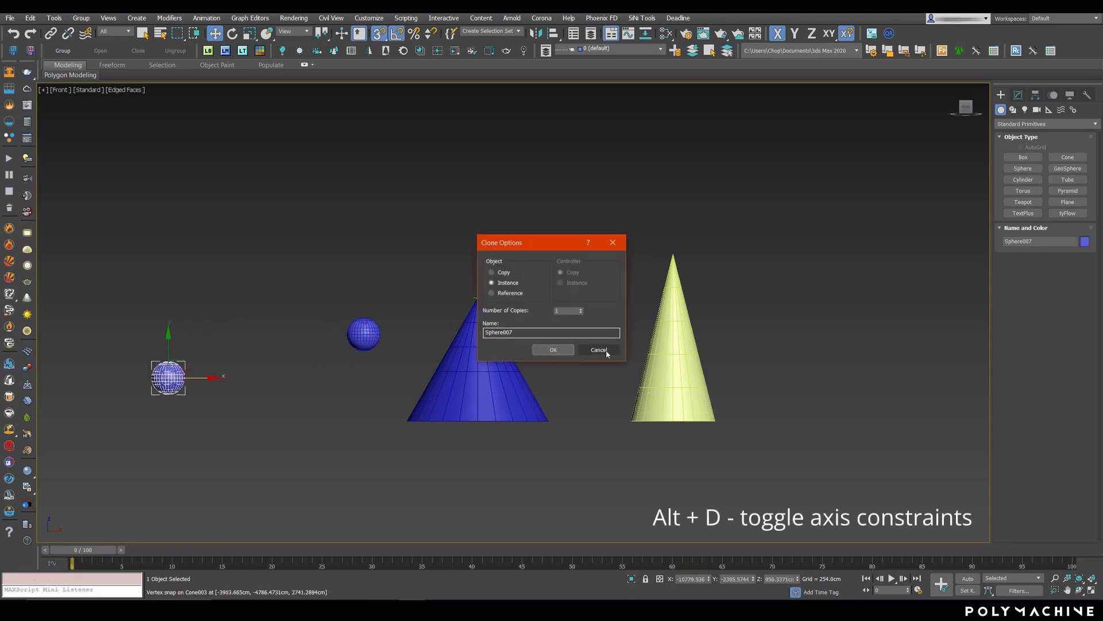
pyautogui.click(599, 350)
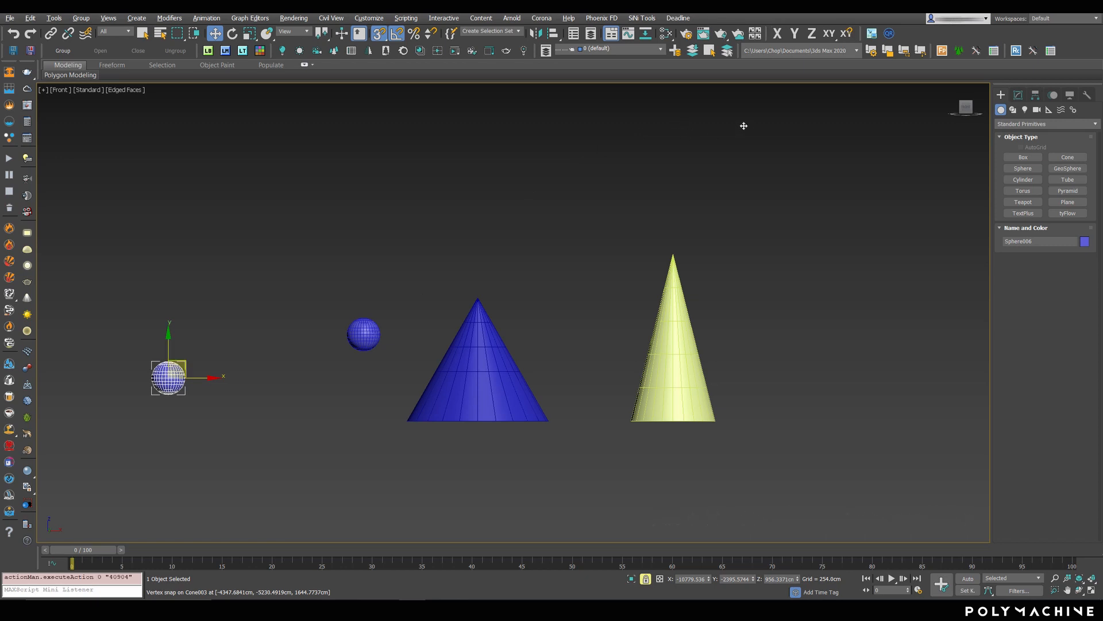
pyautogui.moveTo(390, 244)
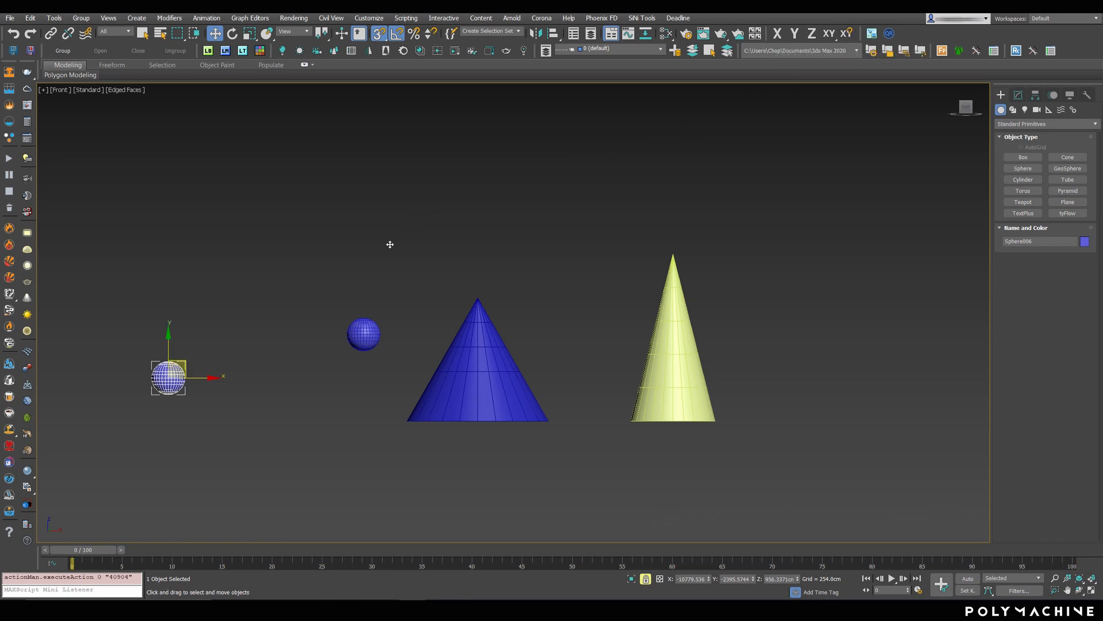
pyautogui.moveTo(373, 266)
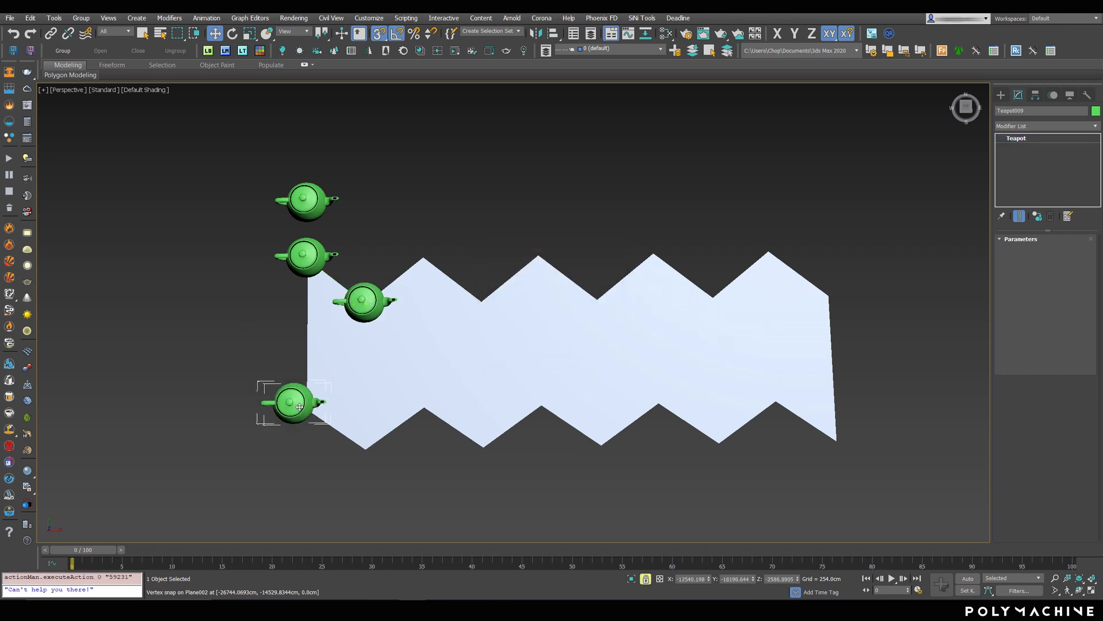
# Move a green teapot with vertex snapping onto a corner of the zigzag plane.
pyautogui.moveTo(295, 404); pyautogui.dragTo(423, 407)
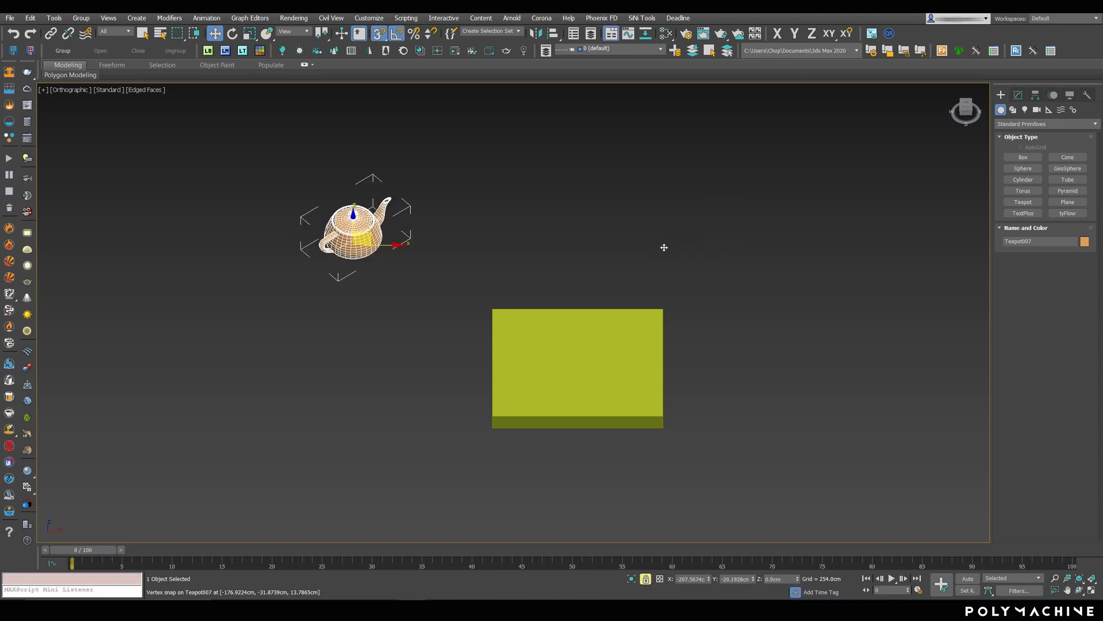
pyautogui.moveTo(488, 304)
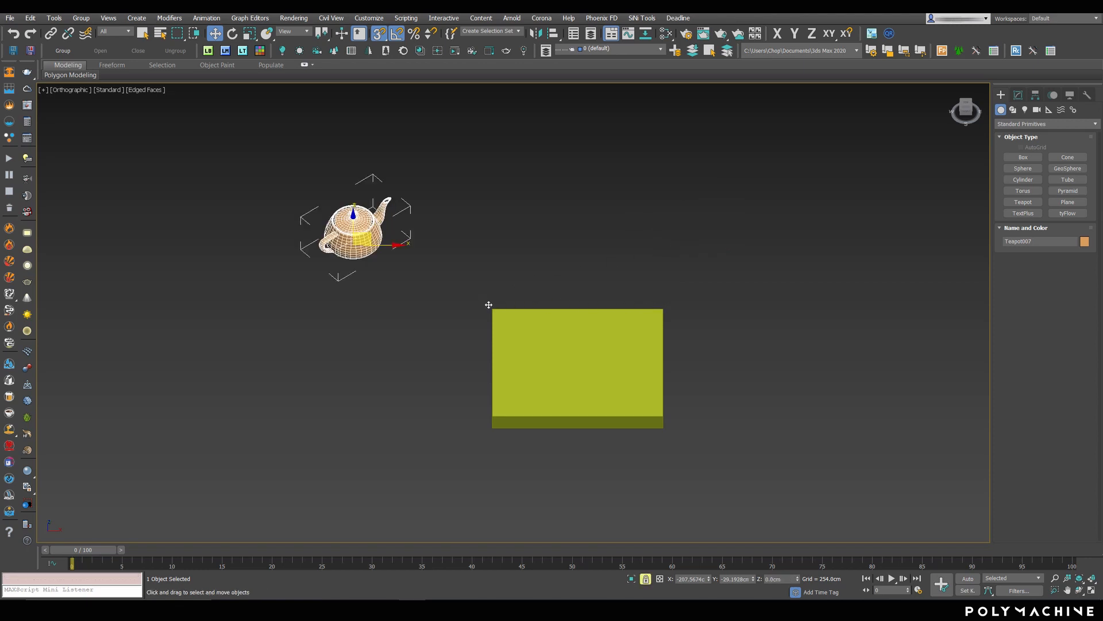
# Instance-clone the teapot sideways by the box's width, then clone both teapots by its length.
pyautogui.moveTo(488, 304); pyautogui.dragTo(379, 286)
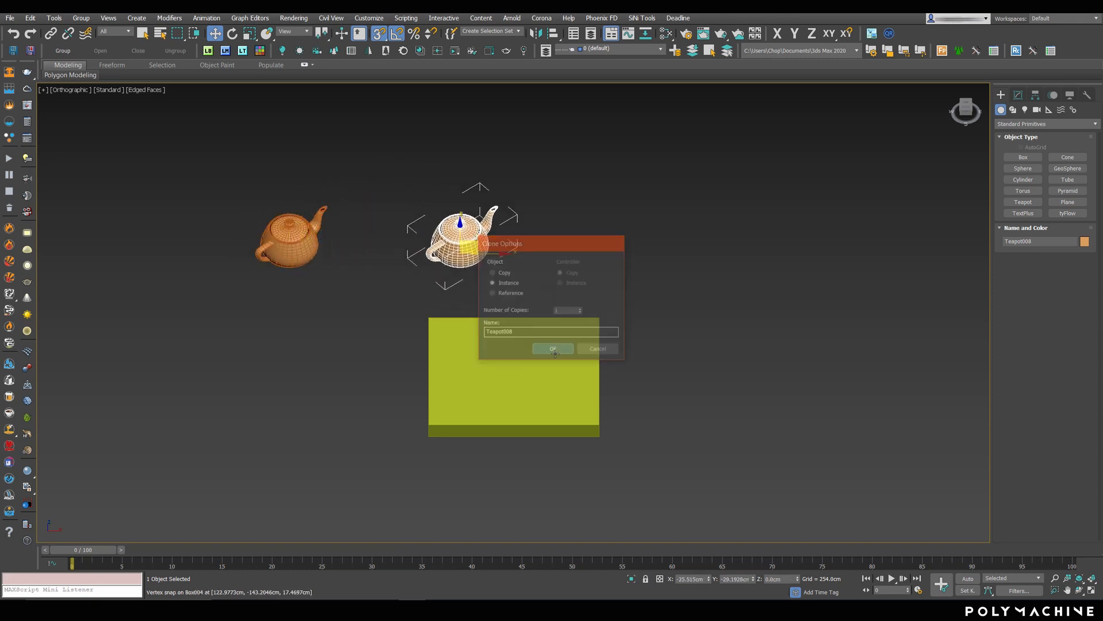
pyautogui.click(552, 348)
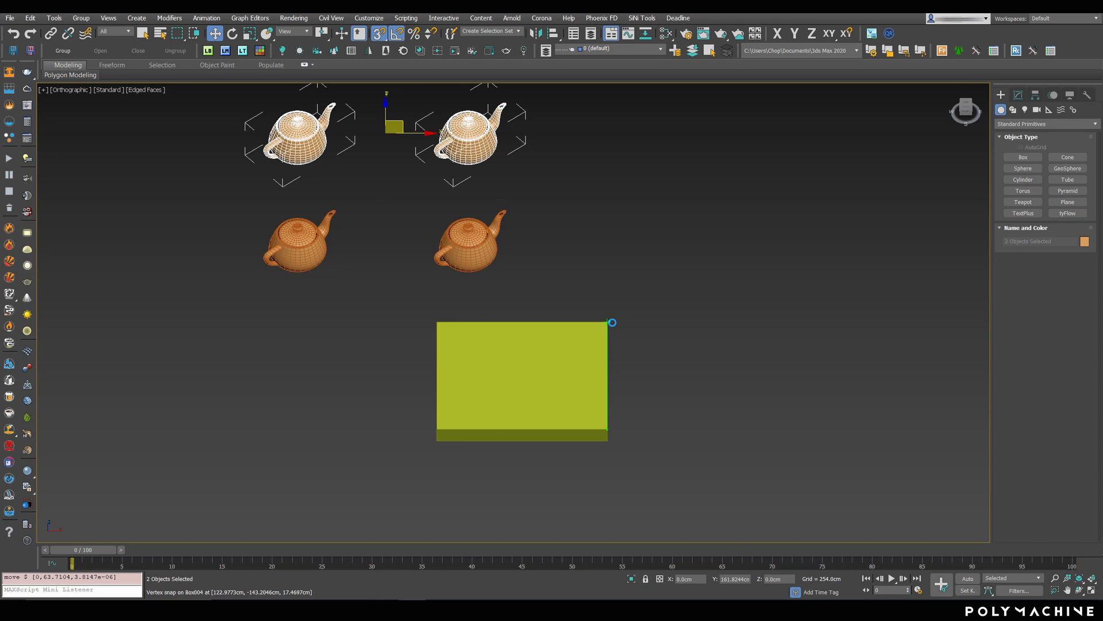
pyautogui.moveTo(214, 232); pyautogui.dragTo(534, 303)
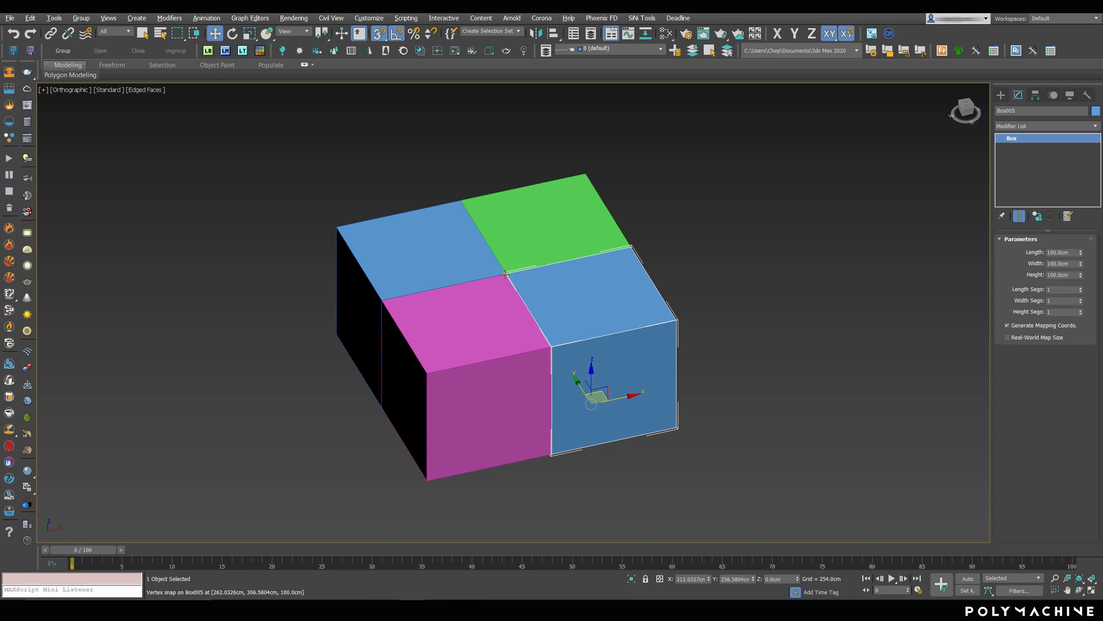
# Select the pink and green boxes and snap the green box's corner against the neighbouring boxes.
pyautogui.click(479, 387)
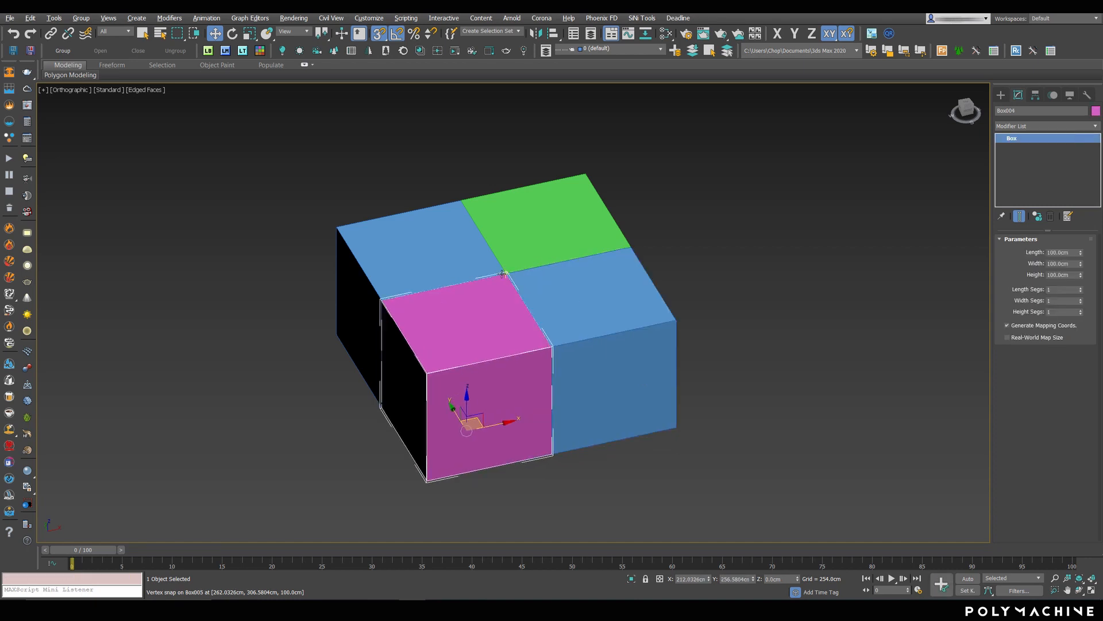
pyautogui.click(548, 219)
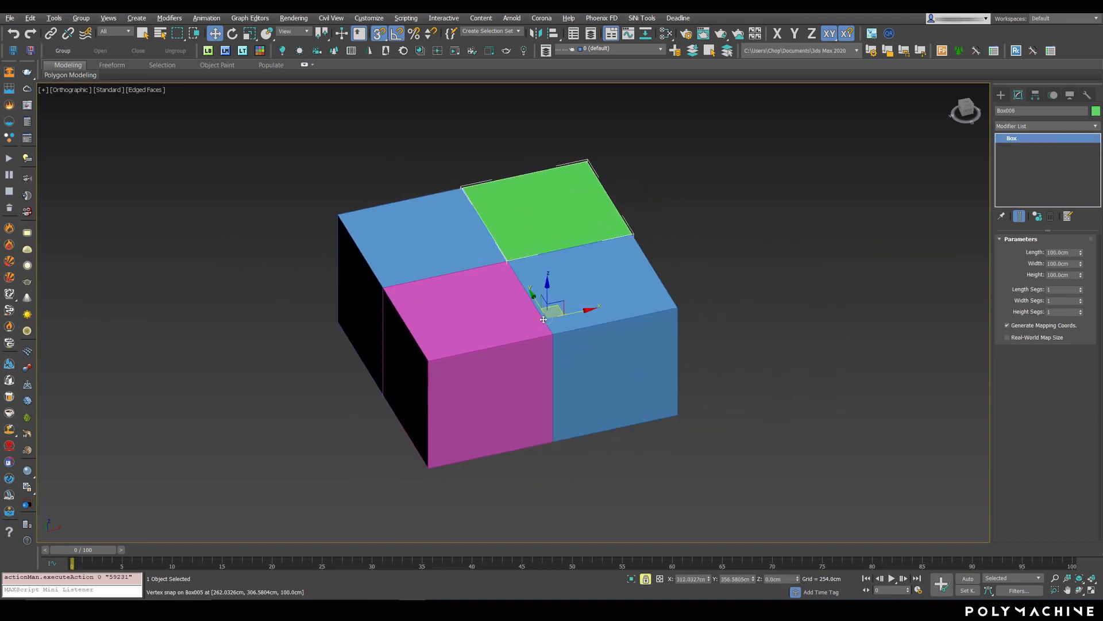
pyautogui.moveTo(547, 295); pyautogui.dragTo(768, 204)
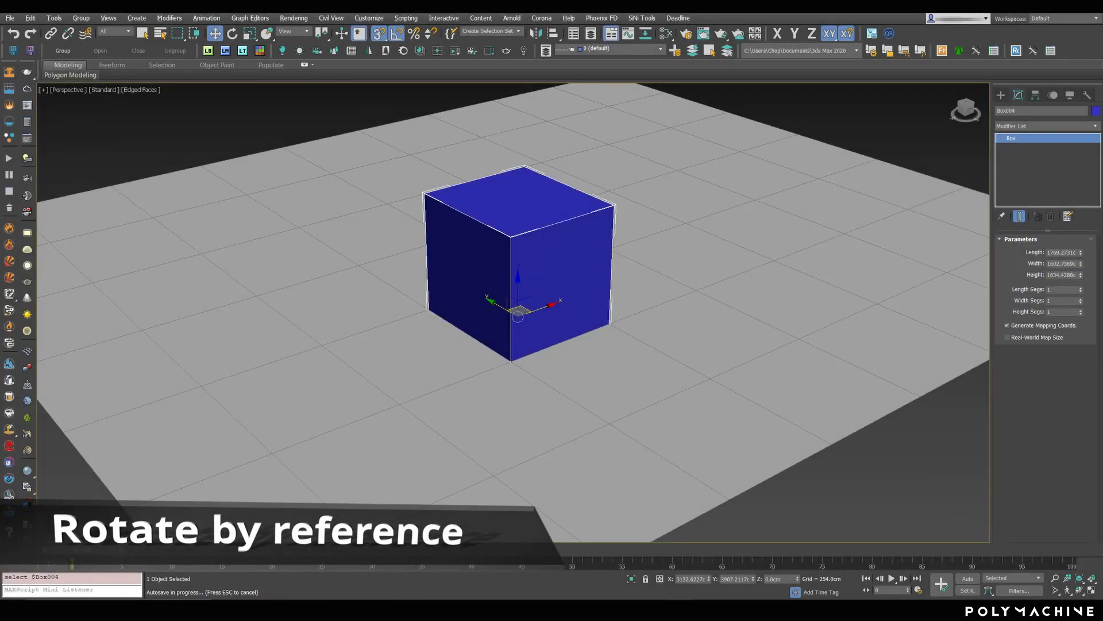
pyautogui.moveTo(456, 331)
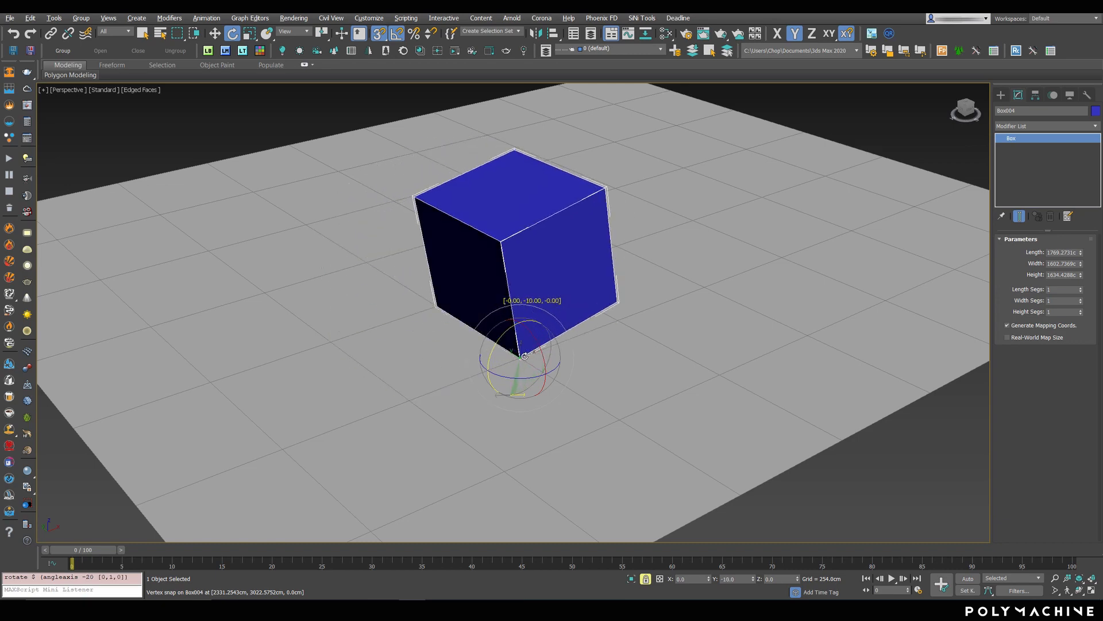
# Rotate the cube 90° about a bottom corner vertex, switch pivot mode, and tip it over again.
pyautogui.moveTo(523, 355); pyautogui.dragTo(586, 336)
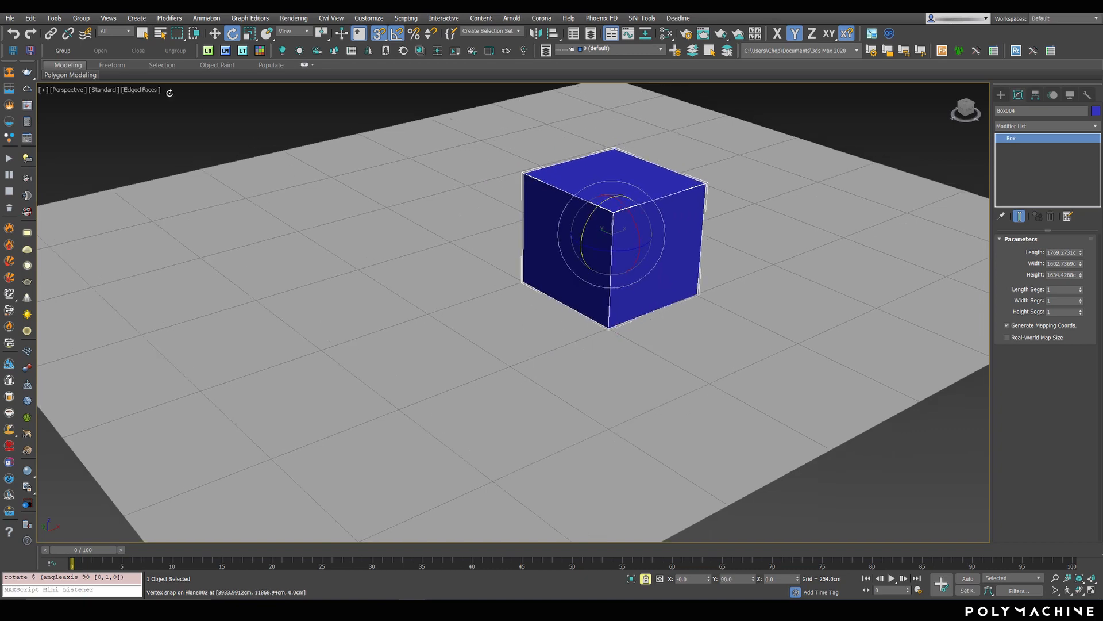
pyautogui.click(322, 50)
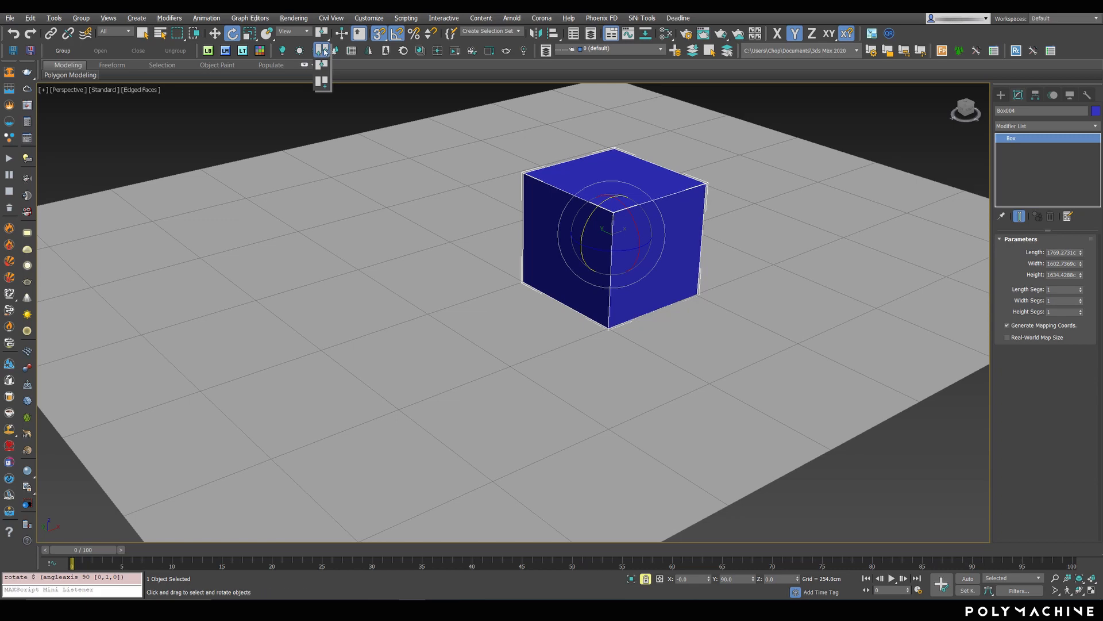
pyautogui.moveTo(615, 229); pyautogui.dragTo(693, 295)
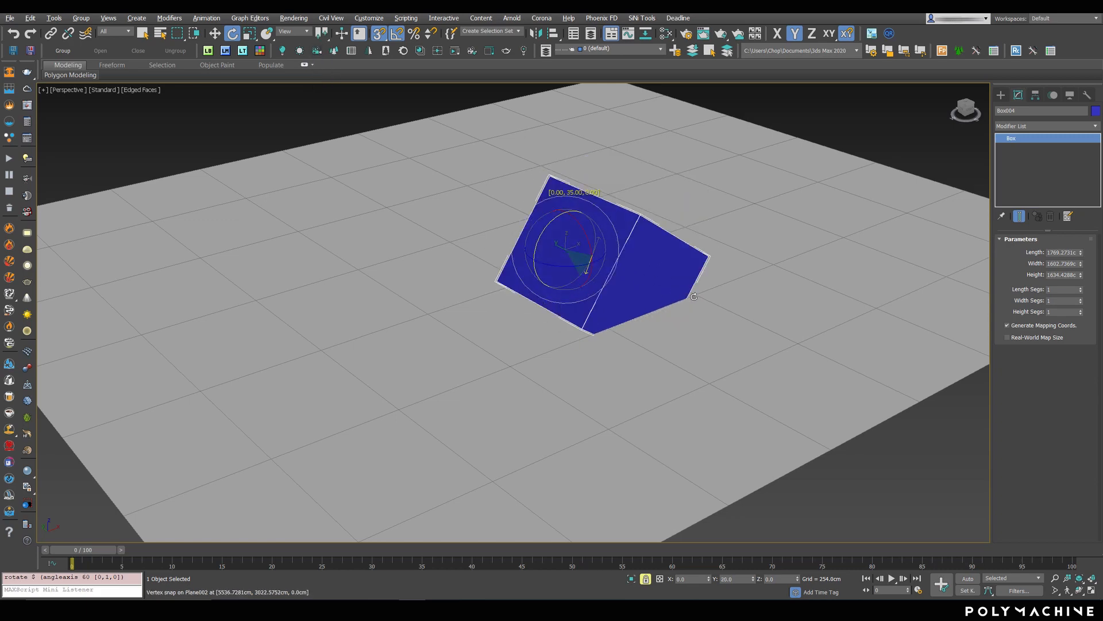
pyautogui.moveTo(693, 296); pyautogui.dragTo(607, 358)
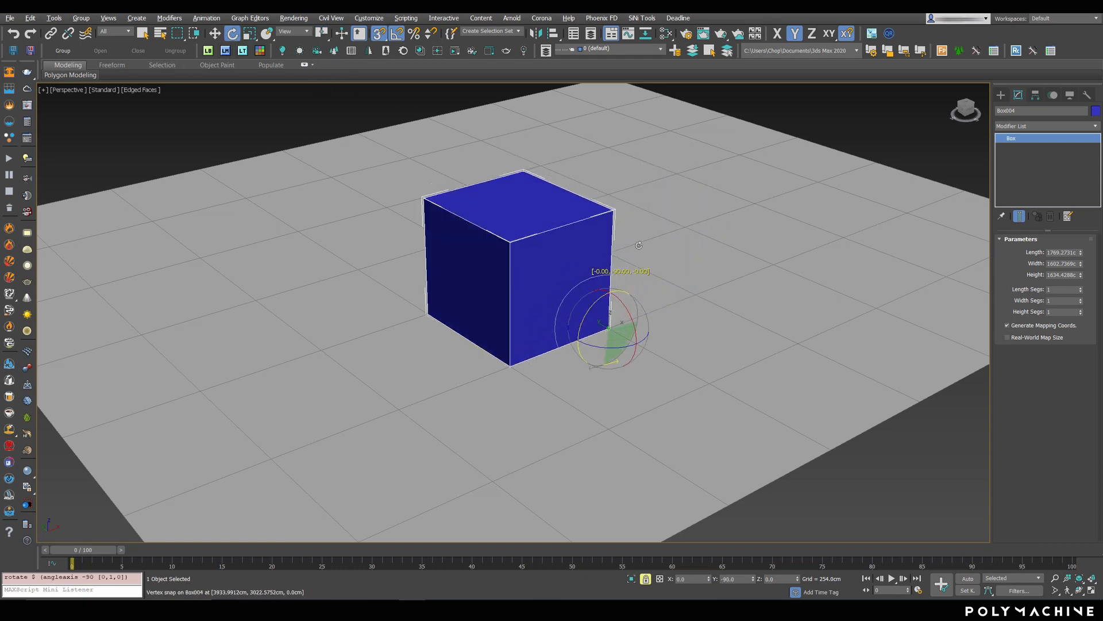
pyautogui.moveTo(605, 323); pyautogui.dragTo(507, 359)
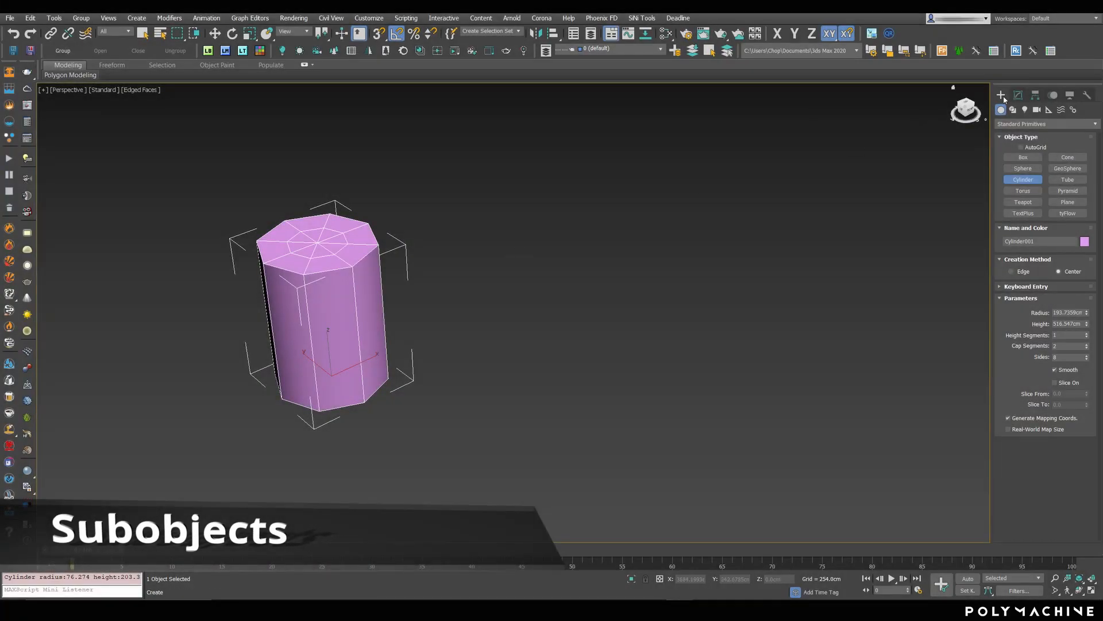
# Convert the cylinder to Editable Poly and Shift+move its polygons with Clone To Element confirmed.
pyautogui.rightClick(324, 317)
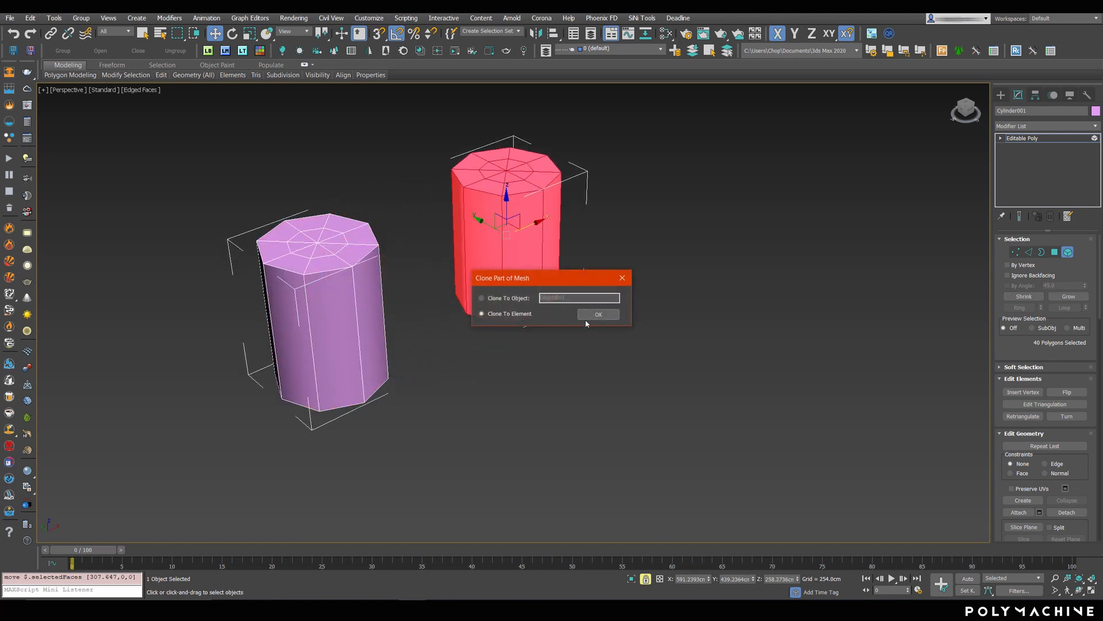
pyautogui.click(597, 313)
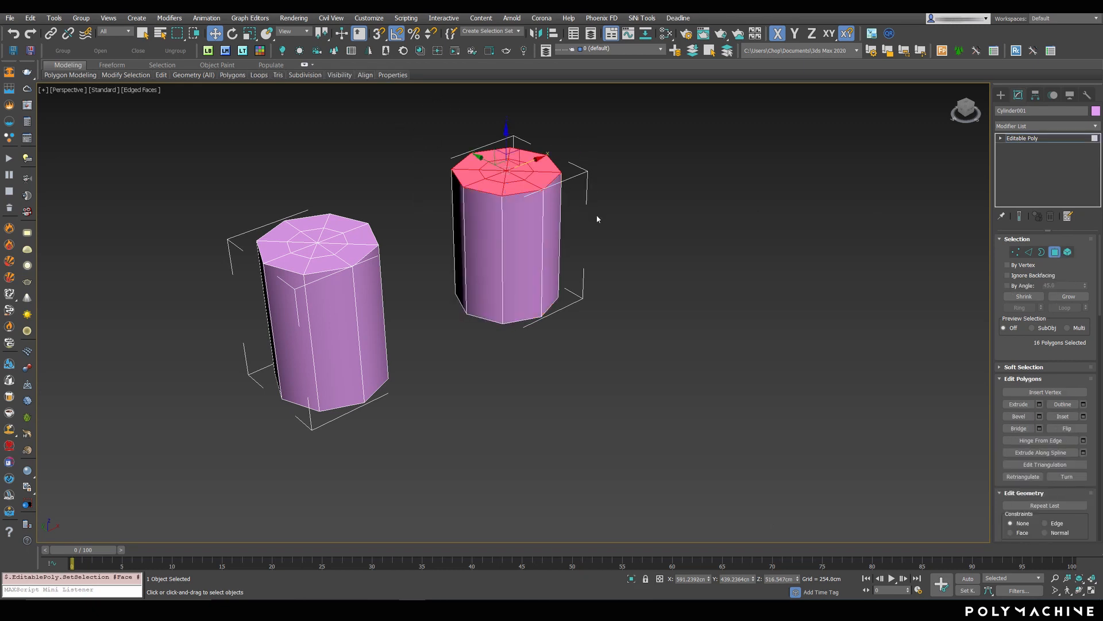
pyautogui.click(1042, 251)
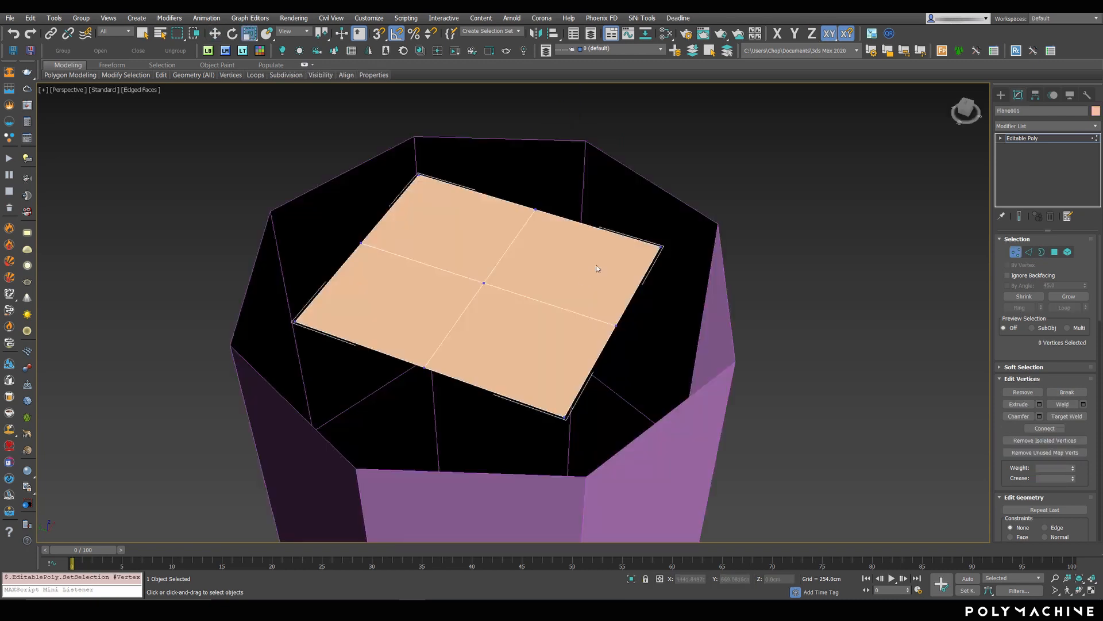
# Select a plane corner vertex and drag it, vertex-snapped, onto a cylinder top-rim vertex.
pyautogui.click(658, 247)
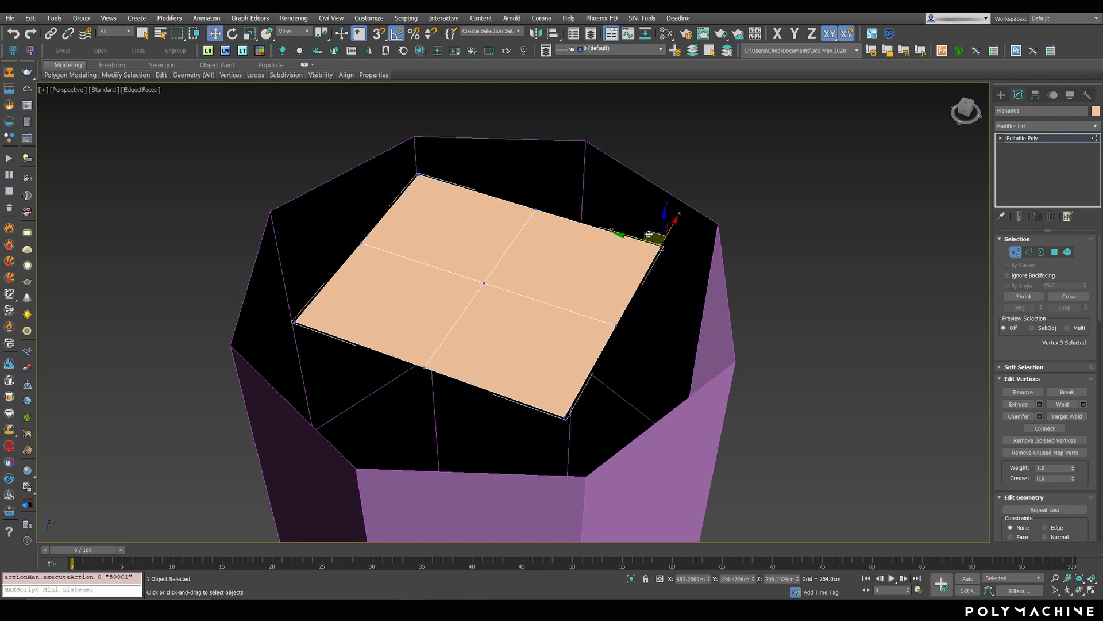
pyautogui.moveTo(669, 283)
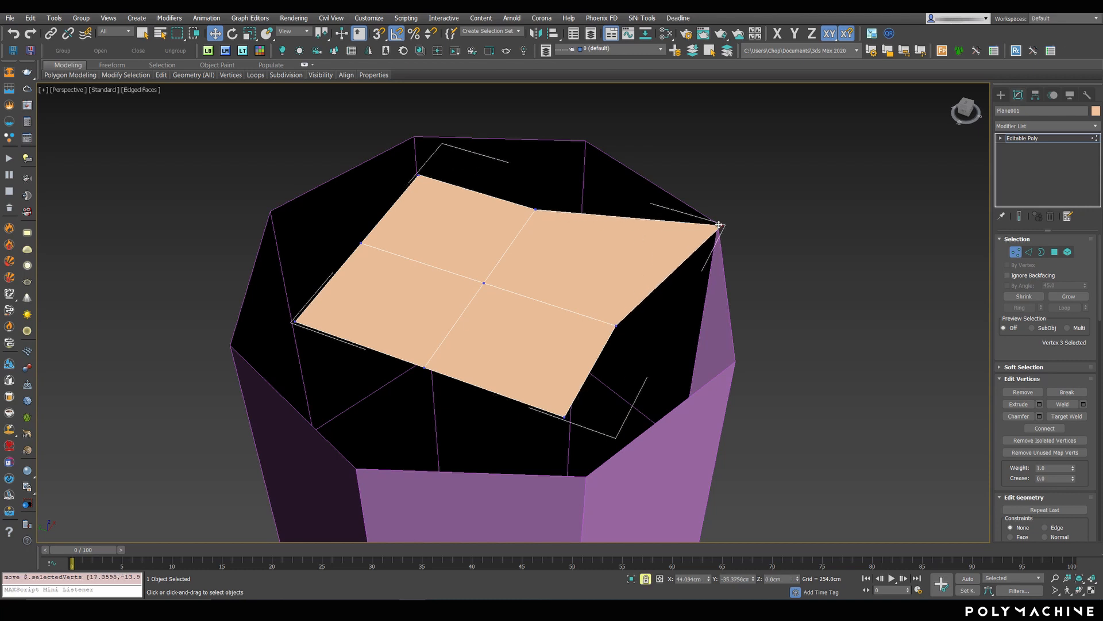
pyautogui.moveTo(717, 225); pyautogui.dragTo(728, 366)
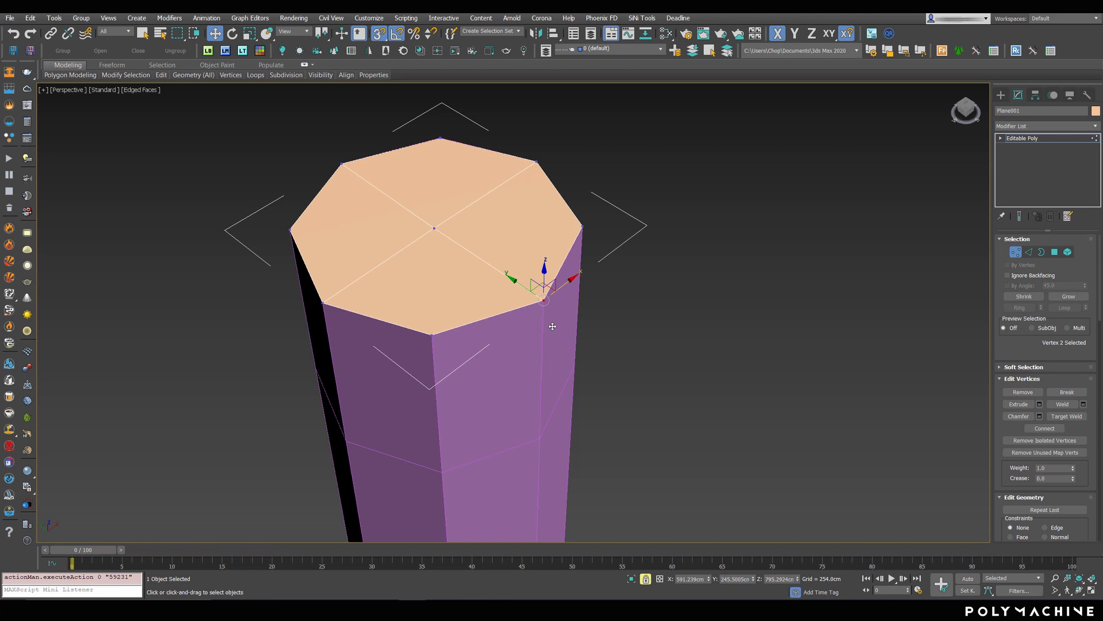
pyautogui.moveTo(545, 289); pyautogui.dragTo(633, 257)
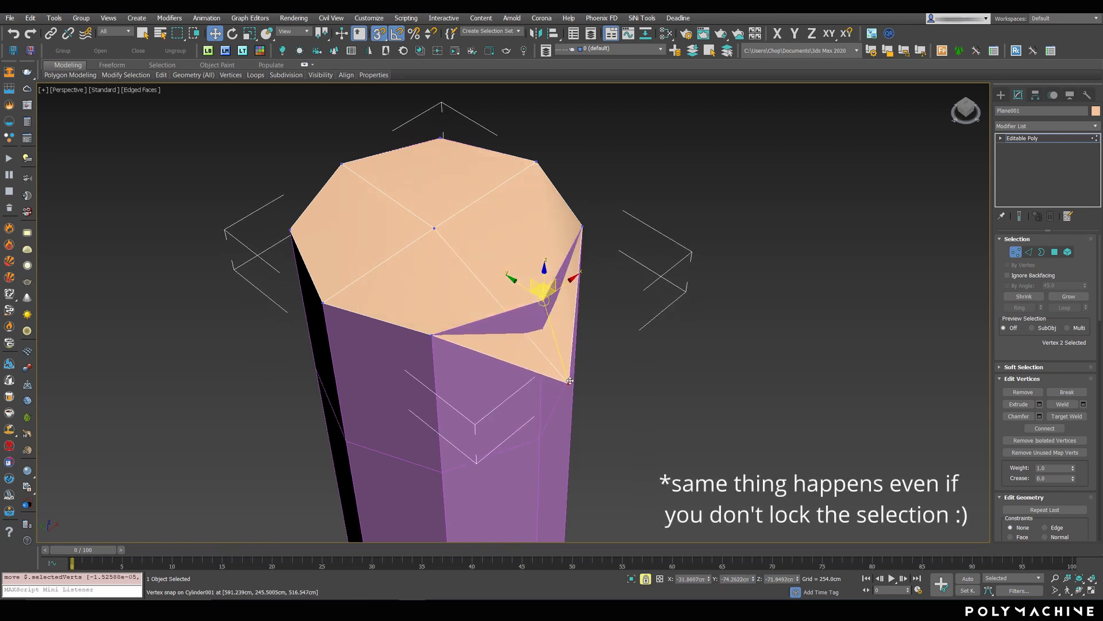
pyautogui.moveTo(568, 380); pyautogui.dragTo(536, 436)
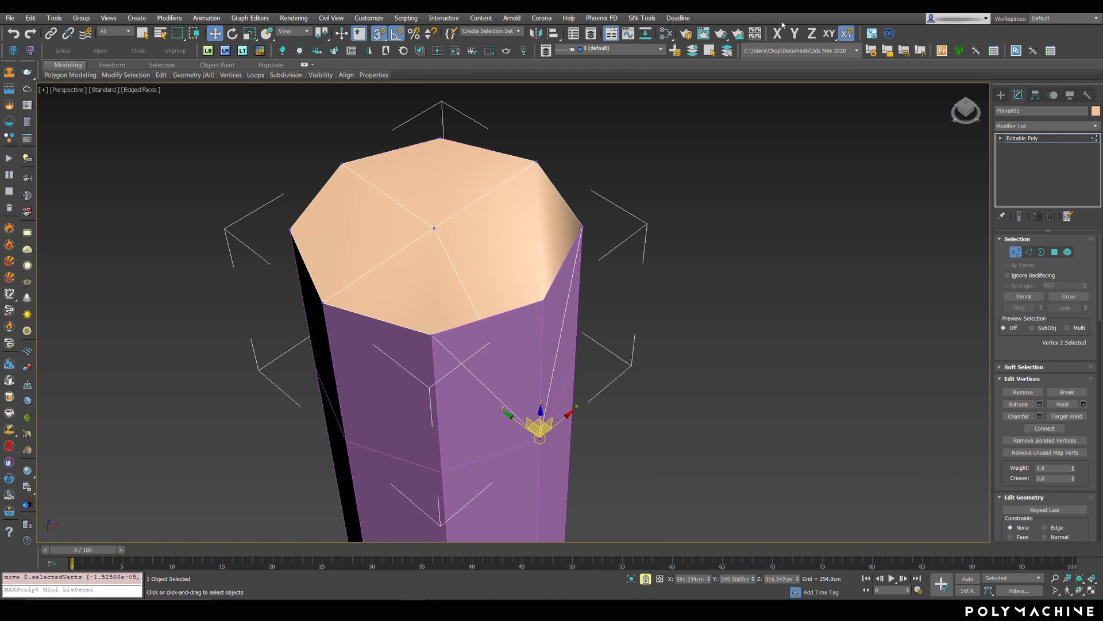
pyautogui.moveTo(577, 410)
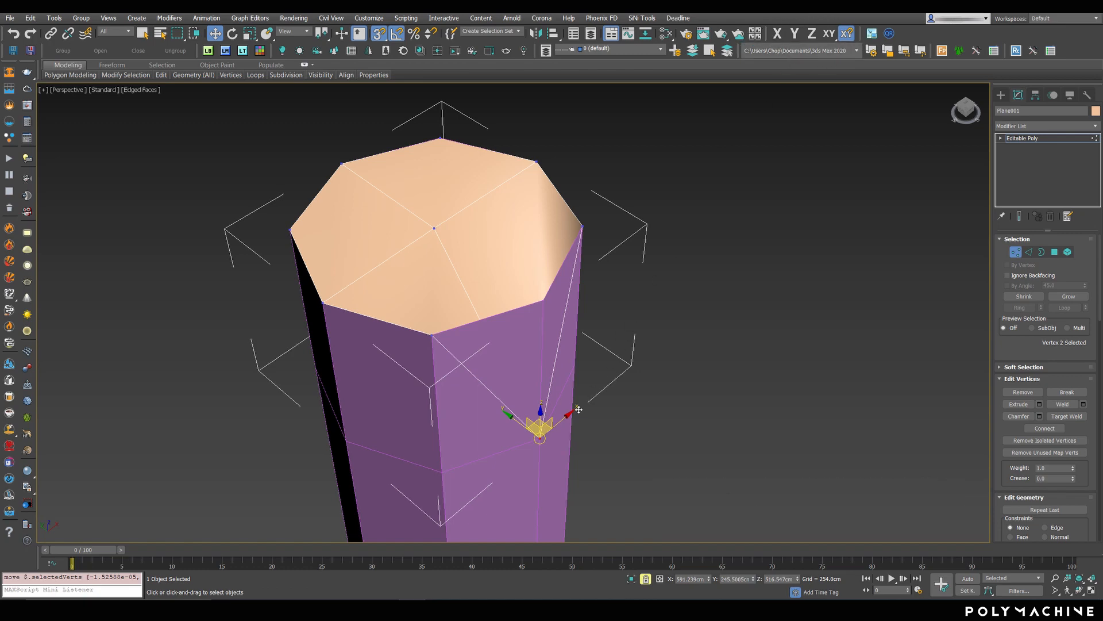